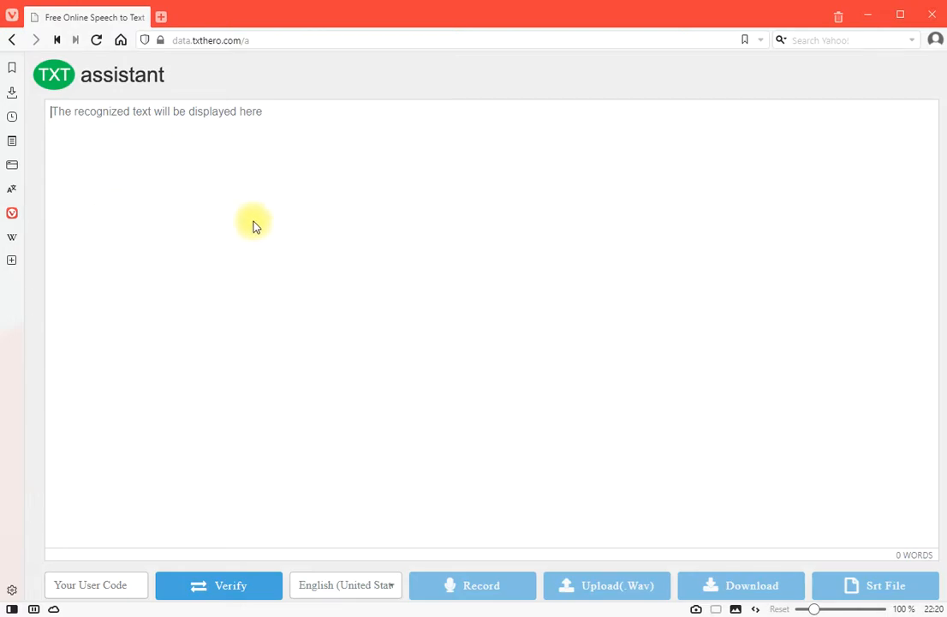
mouse_move(12, 213)
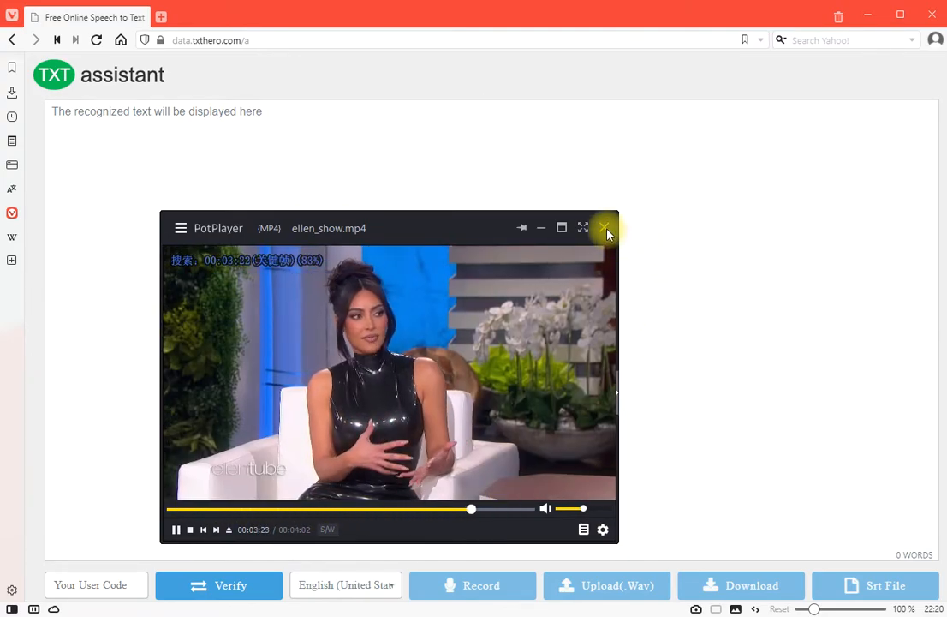
- Convert ellen_show.mp4 to a WAV file on the Desktop and close Audio Converter Plus
left_click(605, 228)
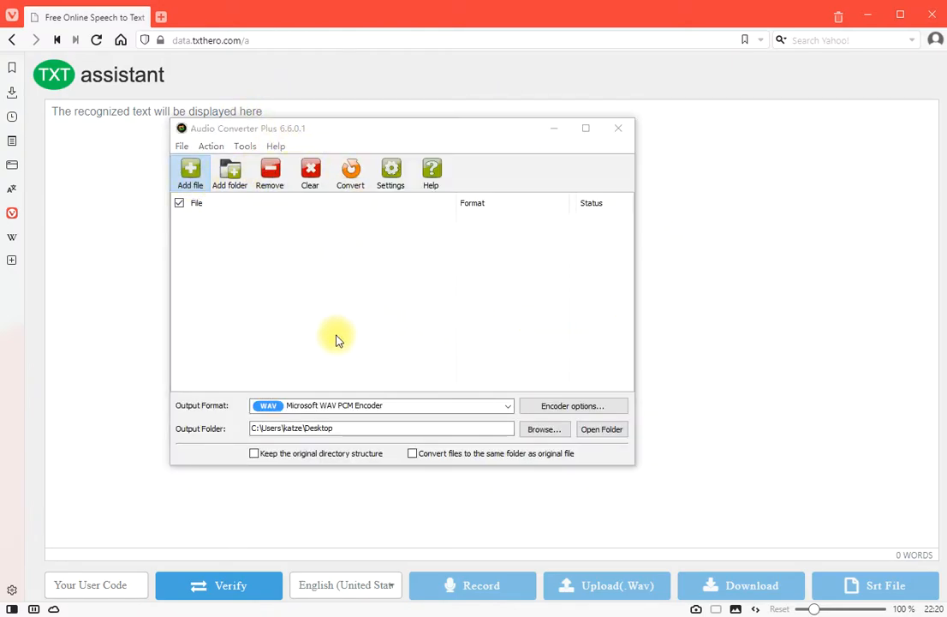
left_click(189, 173)
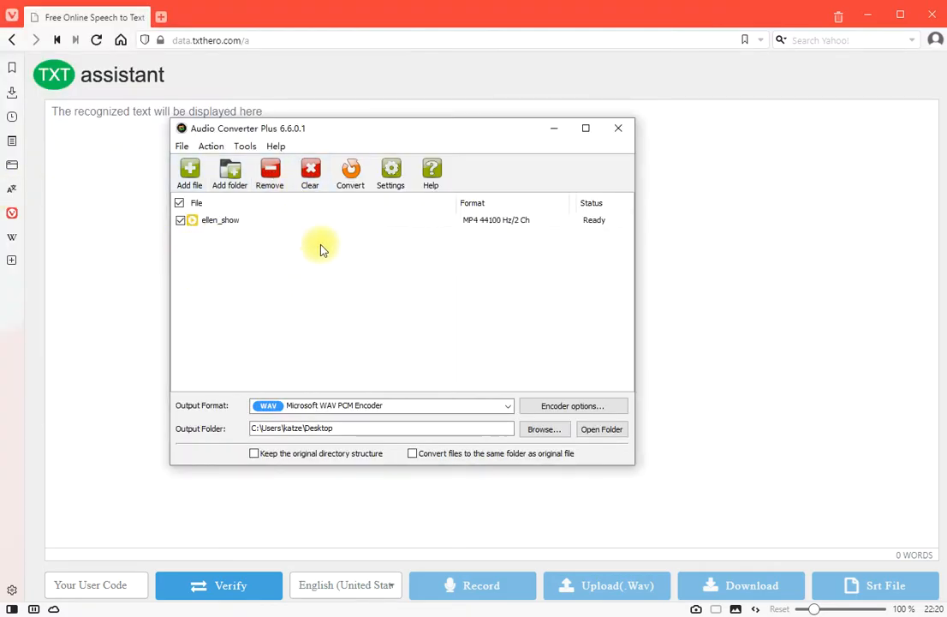
mouse_move(461, 246)
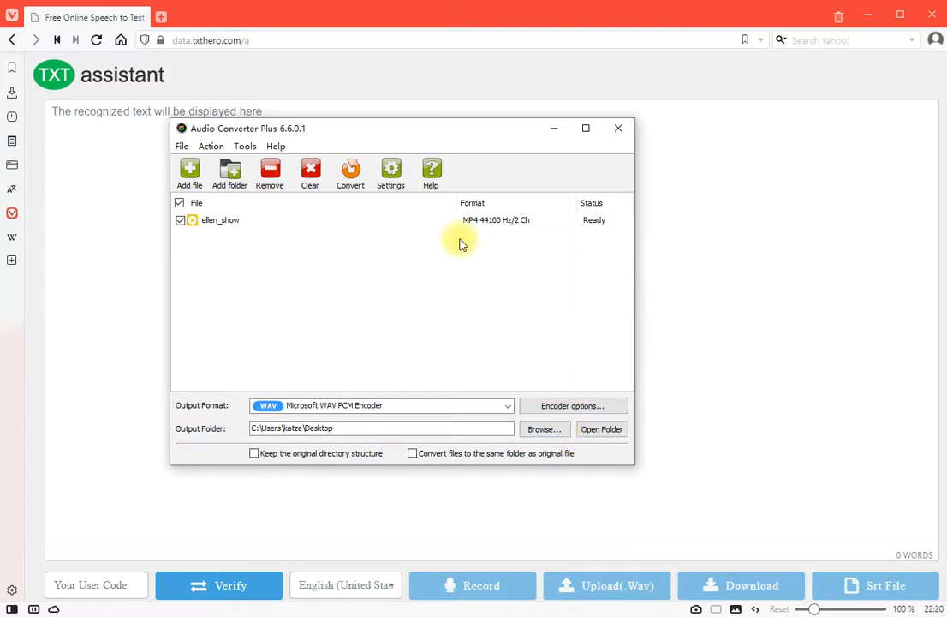
left_click(350, 172)
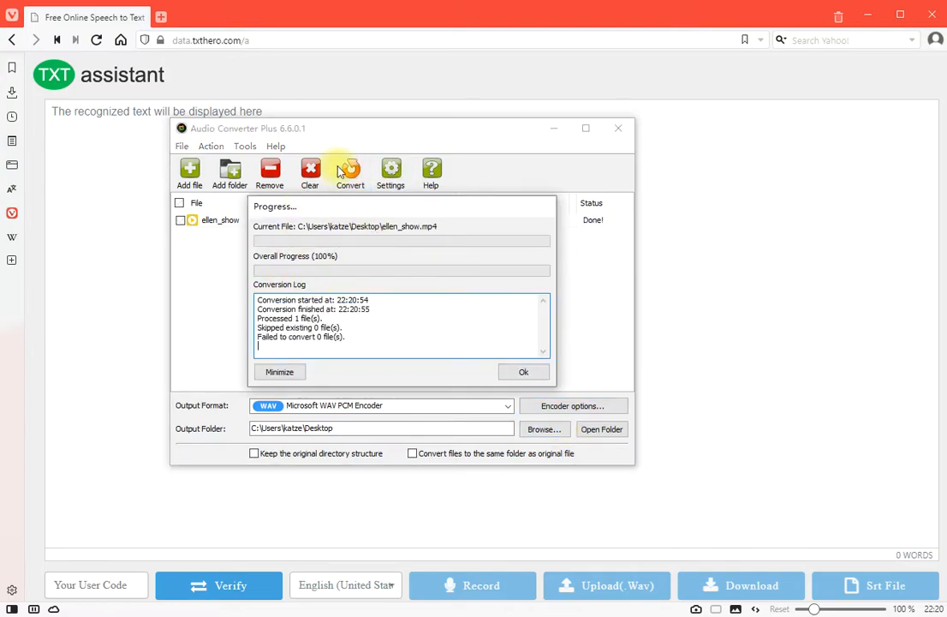
left_click(524, 370)
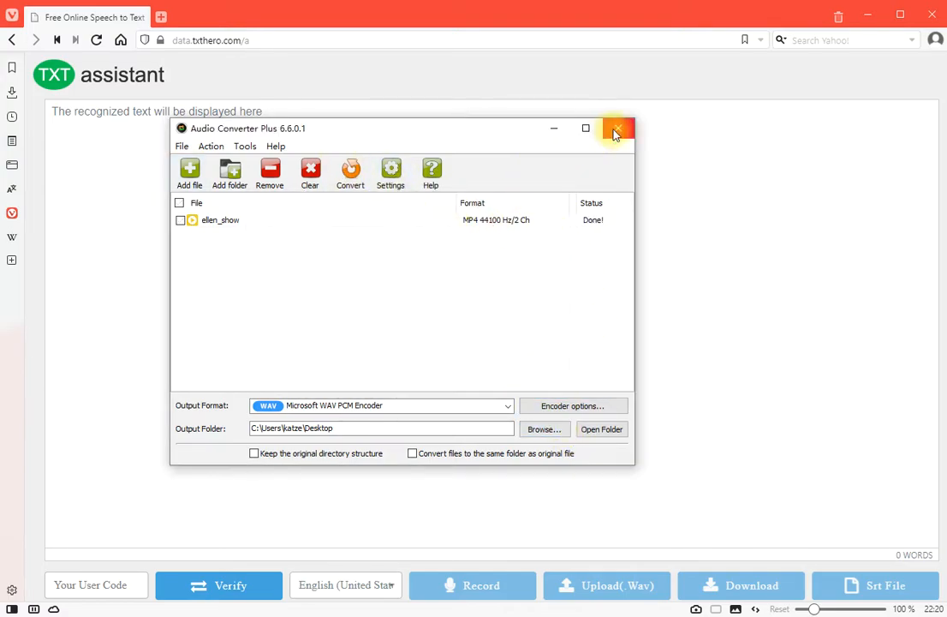
left_click(618, 129)
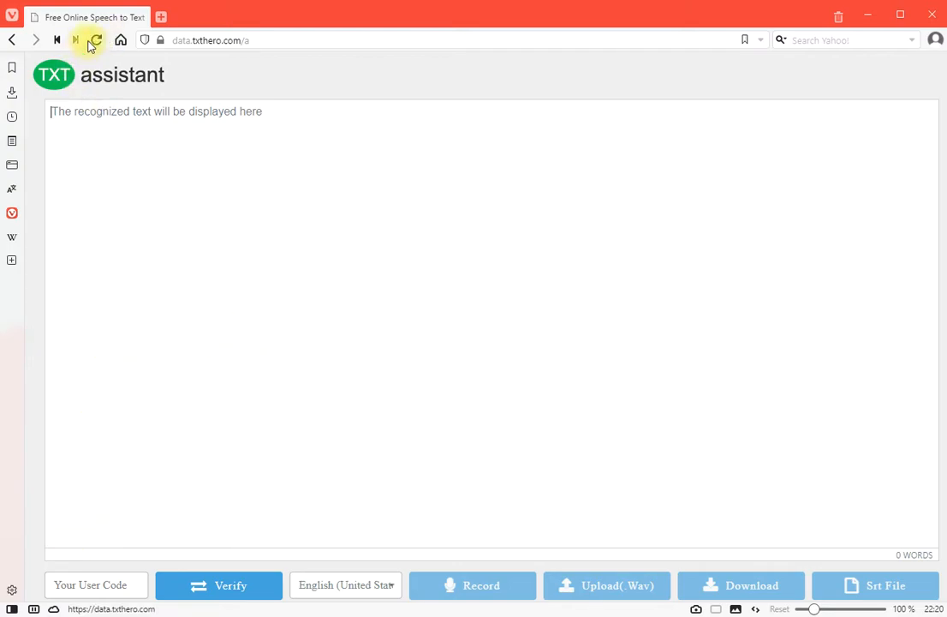
- Upload the ellen_show WAV so TXTHero transcribes it into about 737 words of English text
left_click(96, 41)
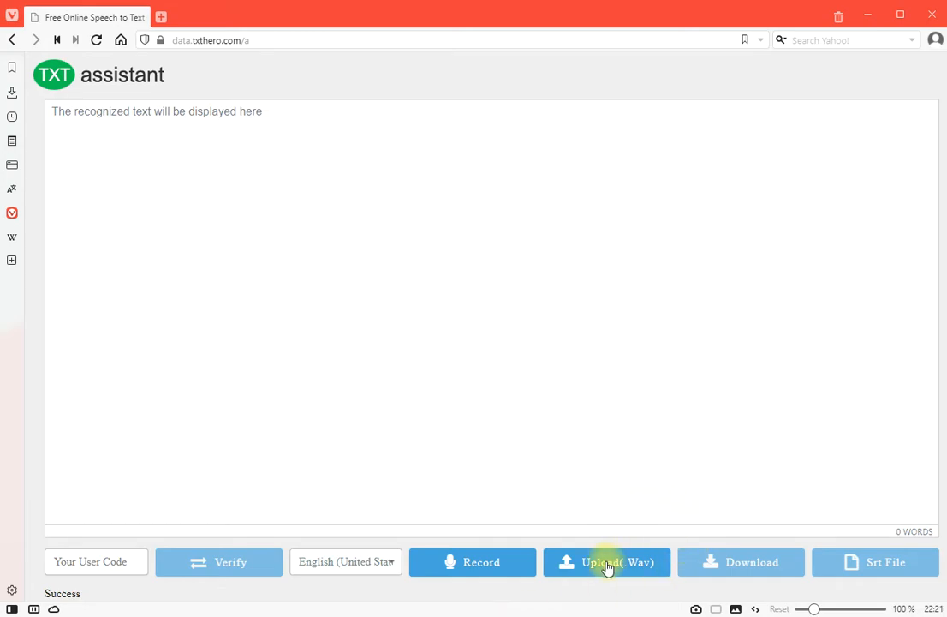
left_click(606, 562)
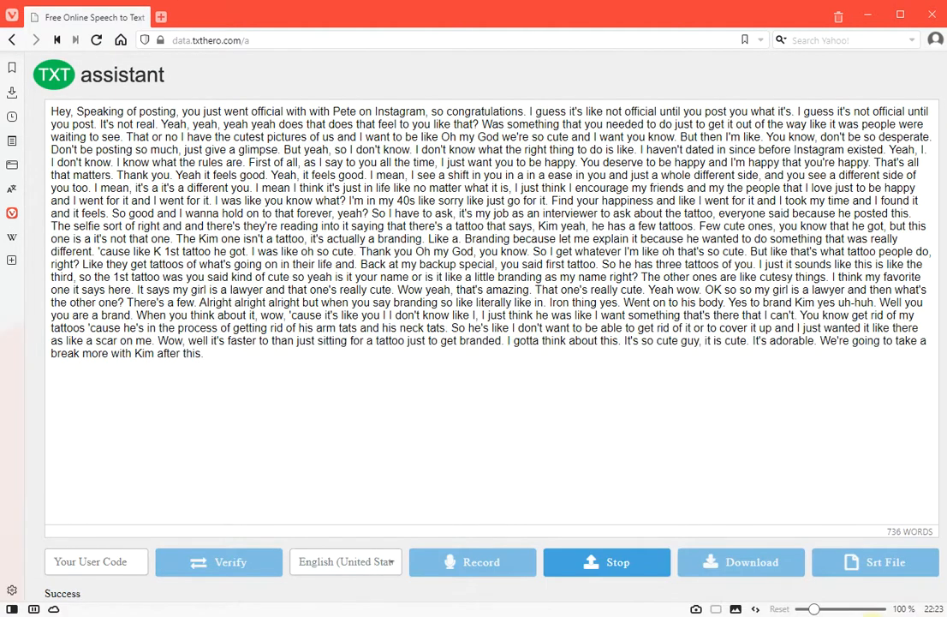
left_click(606, 562)
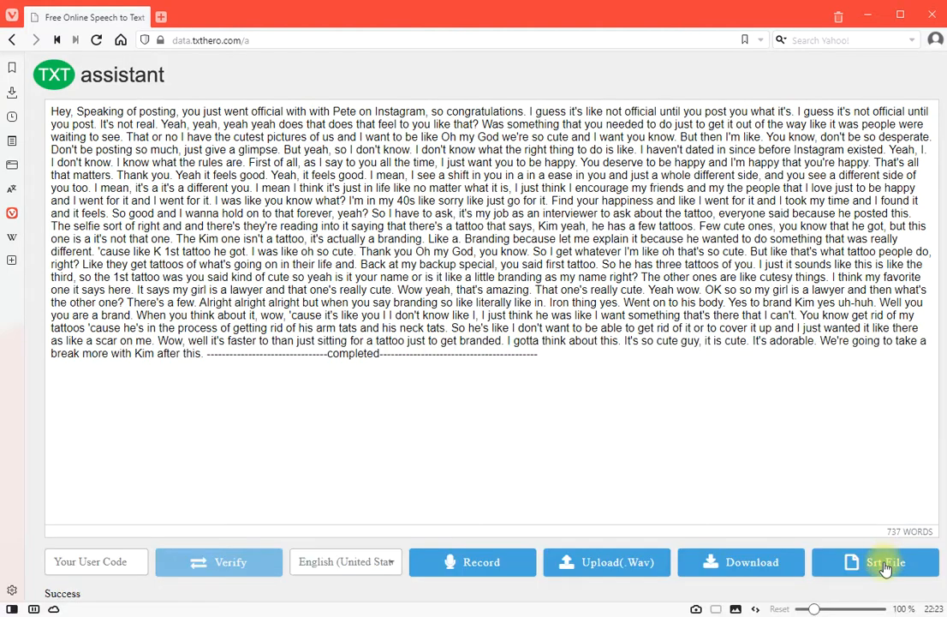
- Request an SRT file from the transcript and go to the download link in the success message
left_click(874, 562)
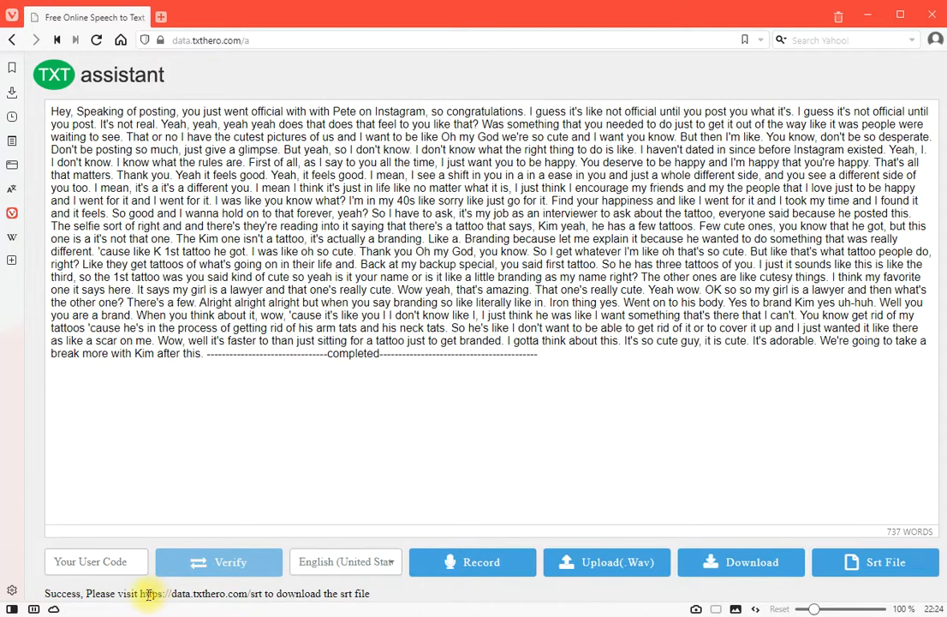
double_click(195, 593)
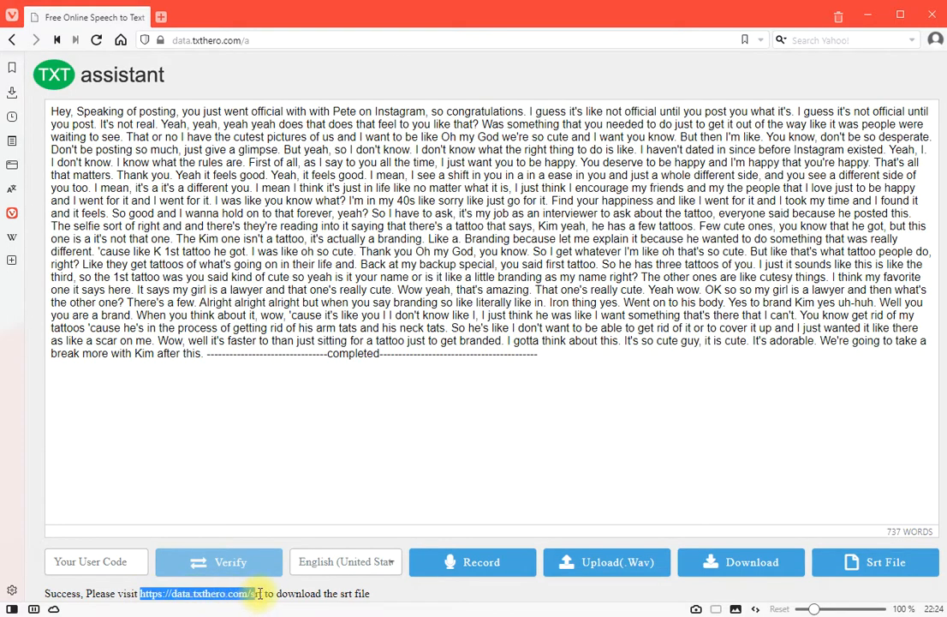
right_click(248, 592)
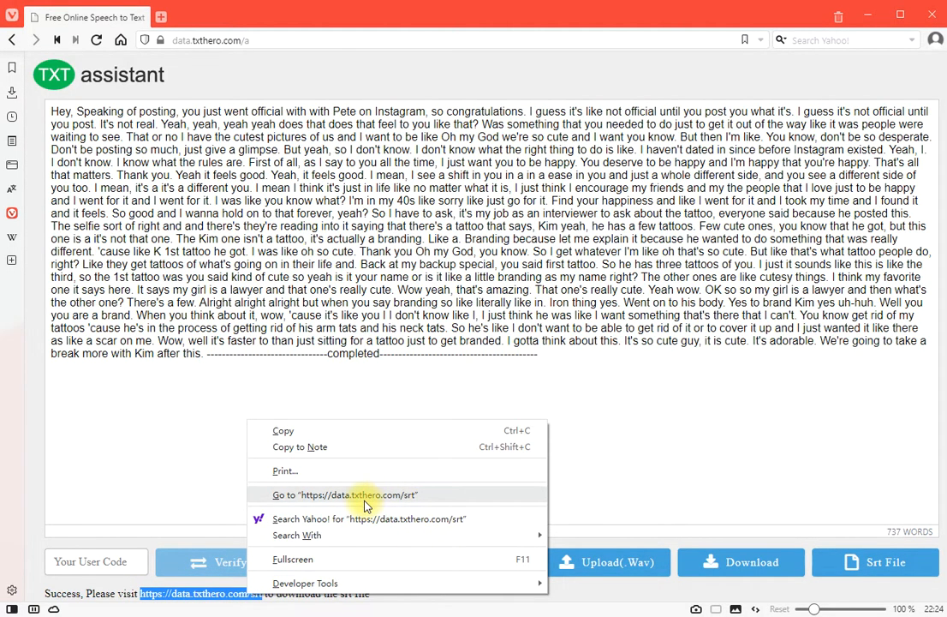
left_click(345, 493)
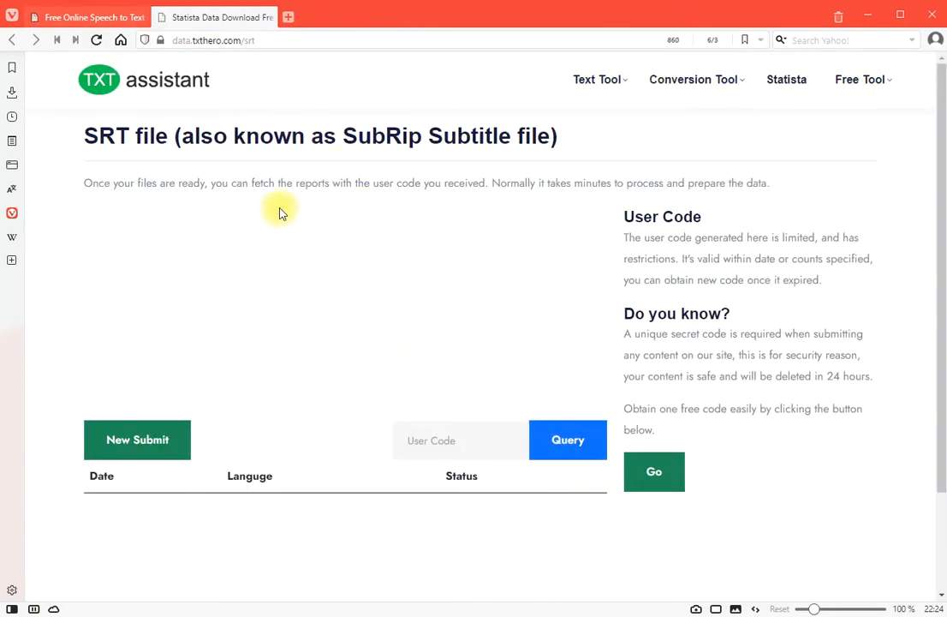
- Query the user code, download the newest English SRT entry and save it to the Desktop
scroll("down", 3)
type("f0644ed3")
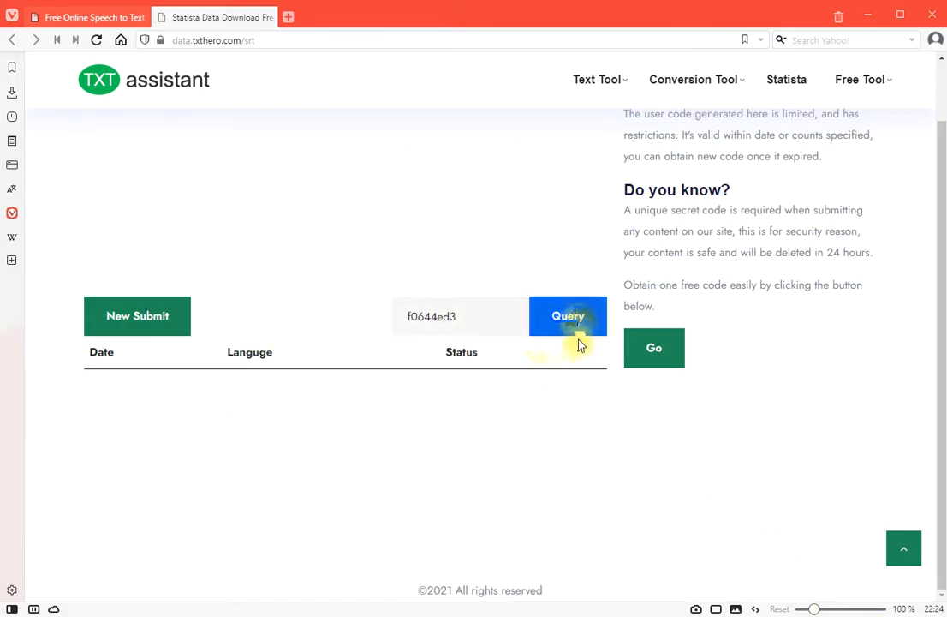
left_click(569, 315)
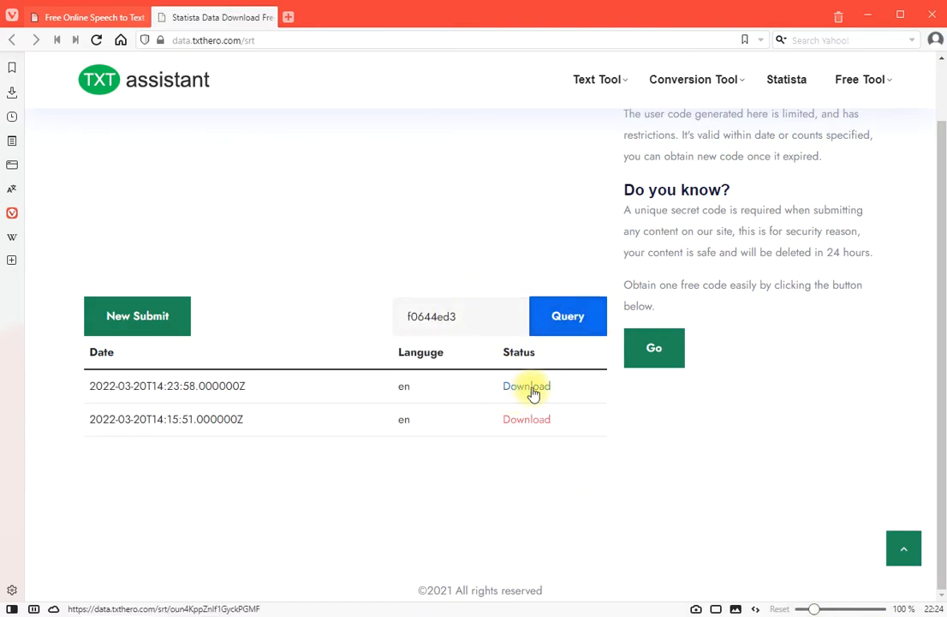
left_click(527, 385)
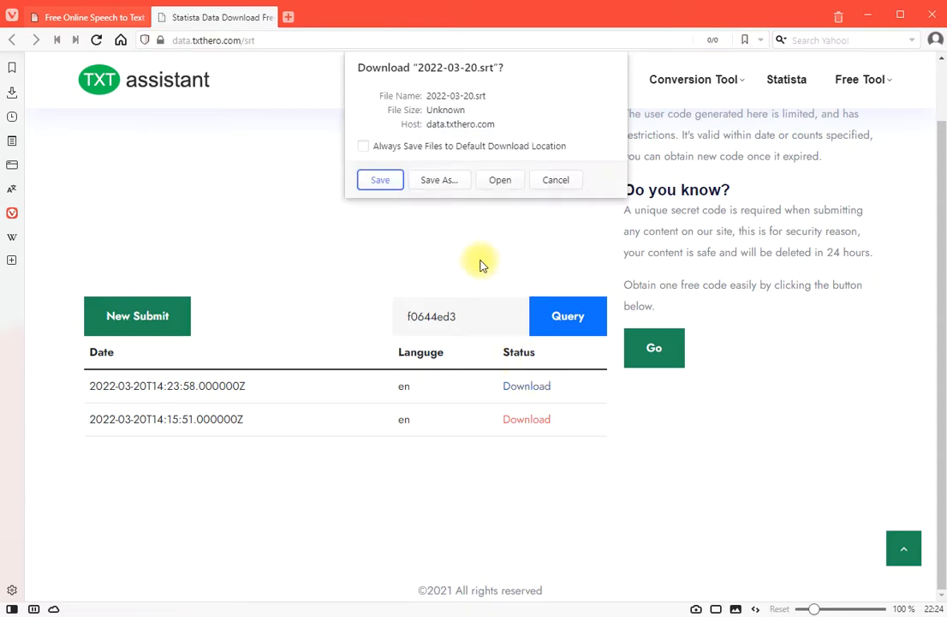
left_click(380, 180)
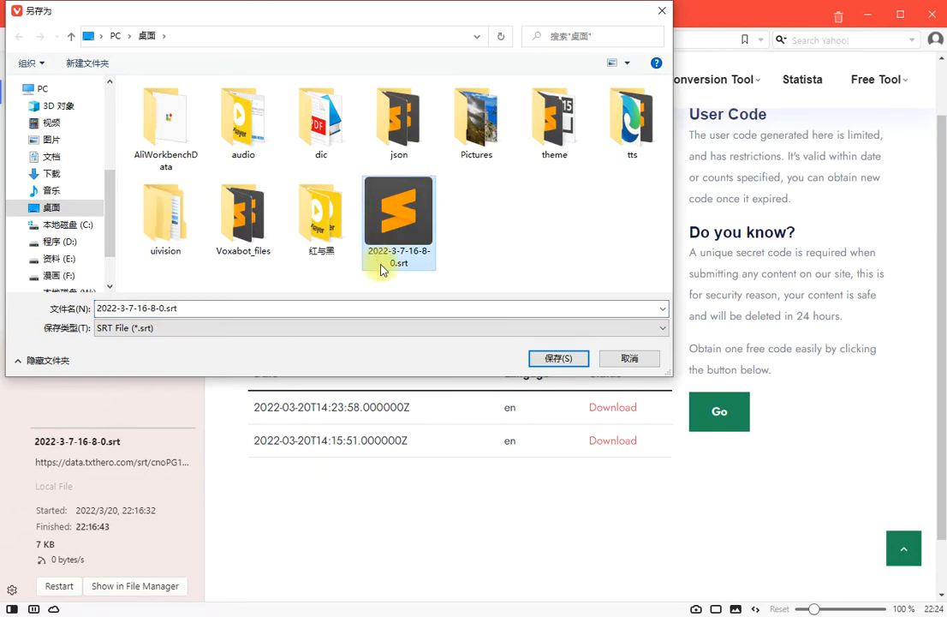
left_click(559, 358)
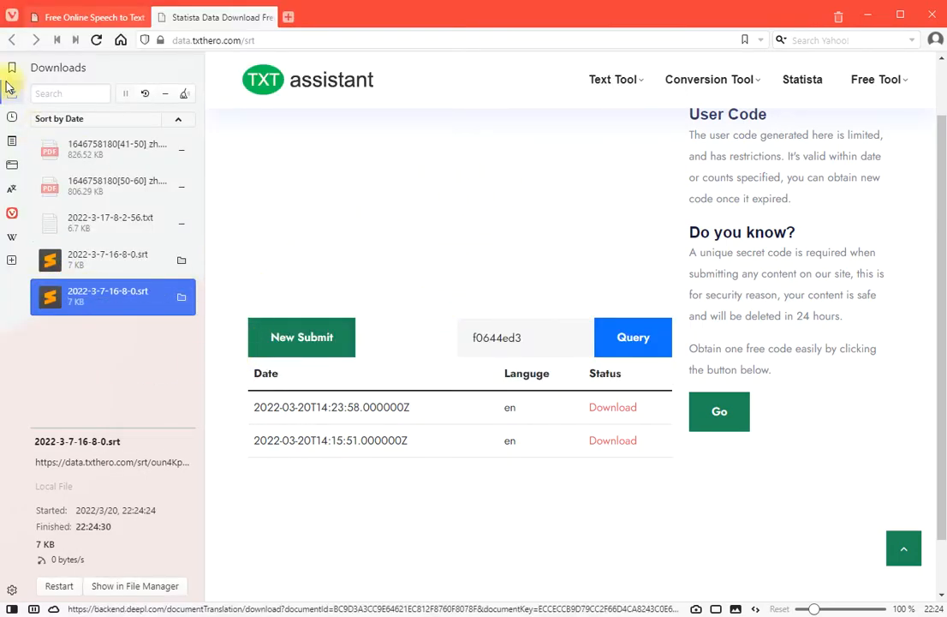
left_click(12, 68)
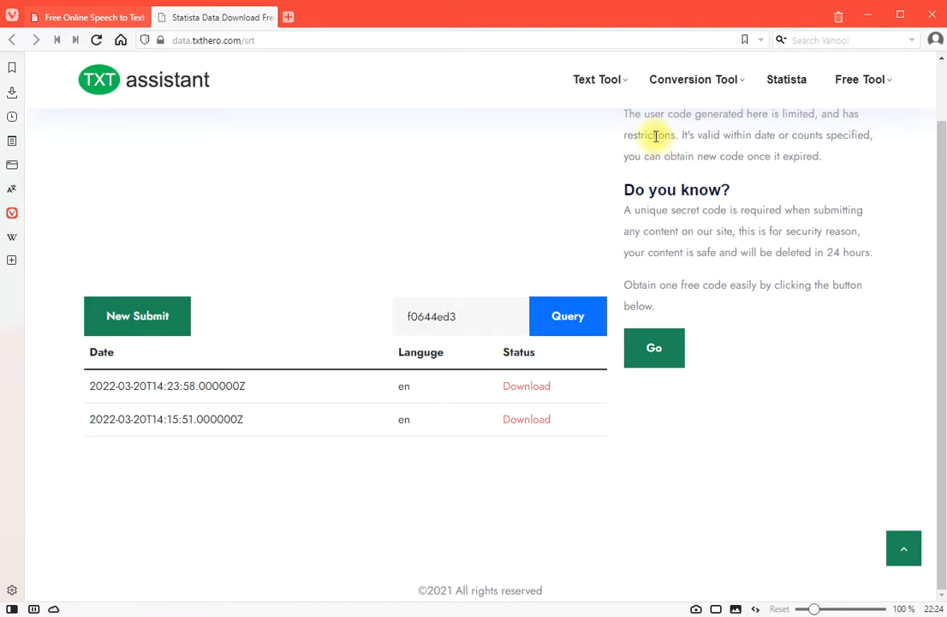
mouse_move(300, 488)
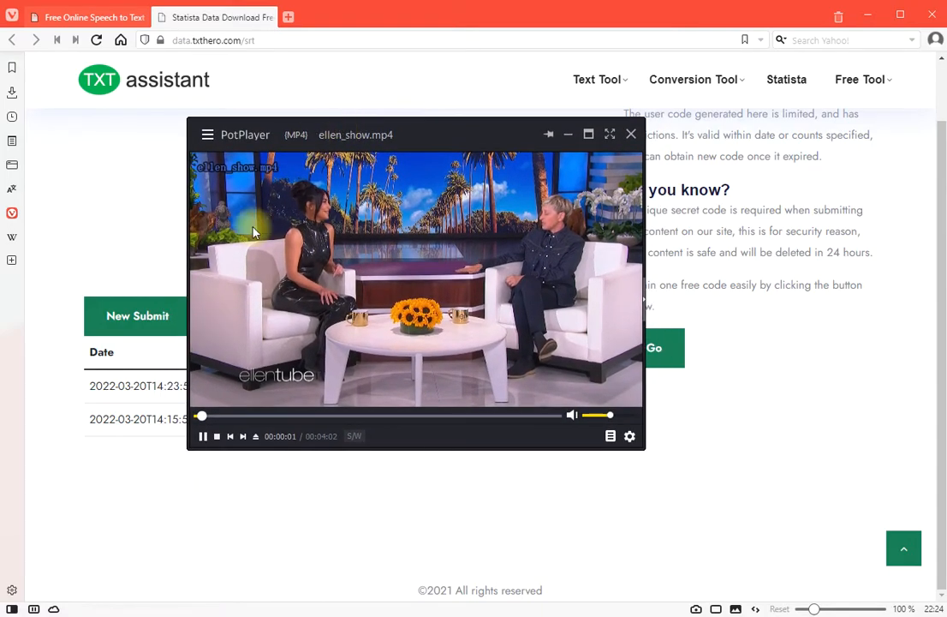
- Load the downloaded .srt file as external subtitles over ellen_show.mp4 in PotPlayer
right_click(257, 231)
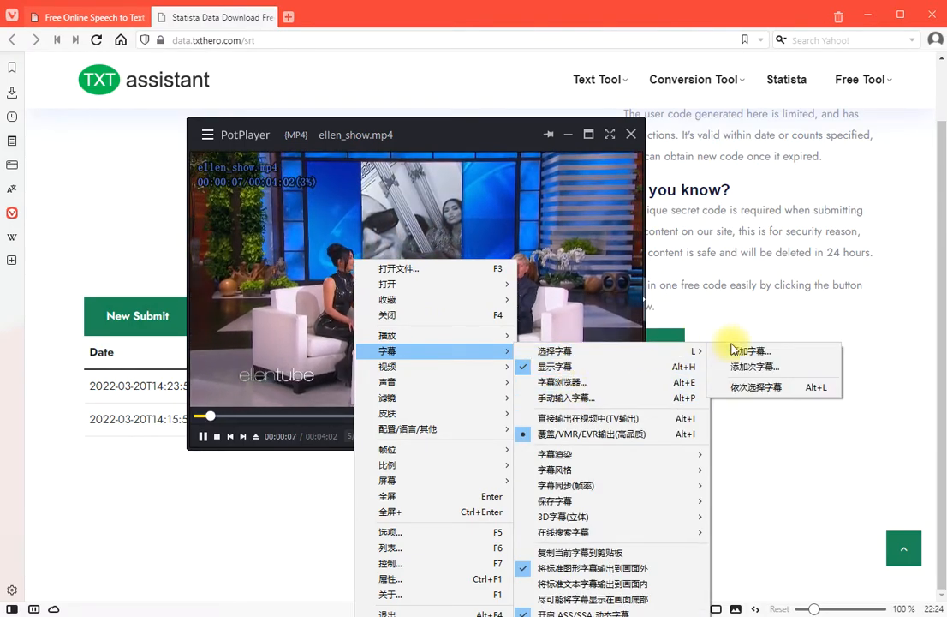
left_click(750, 350)
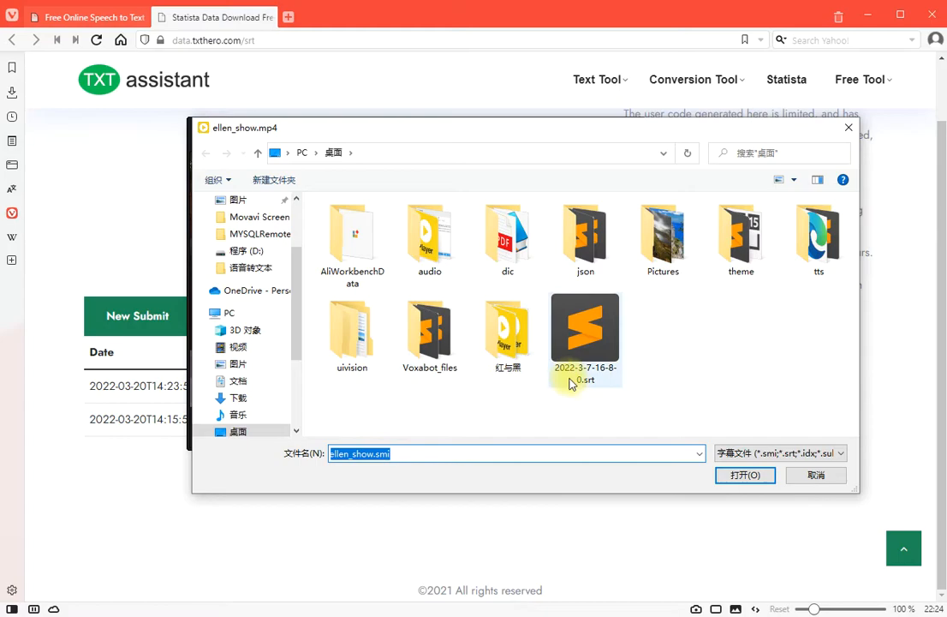
left_click(743, 476)
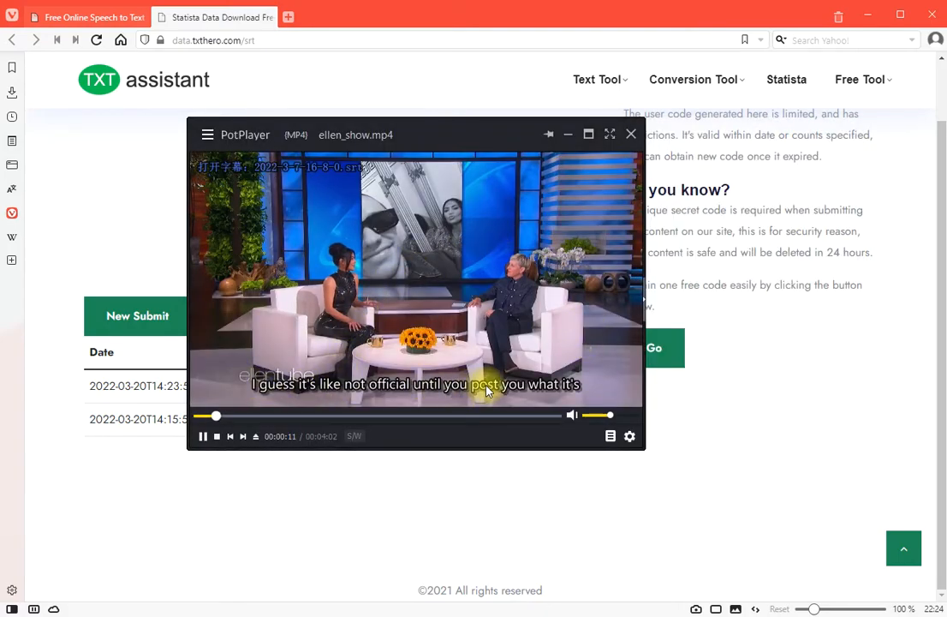